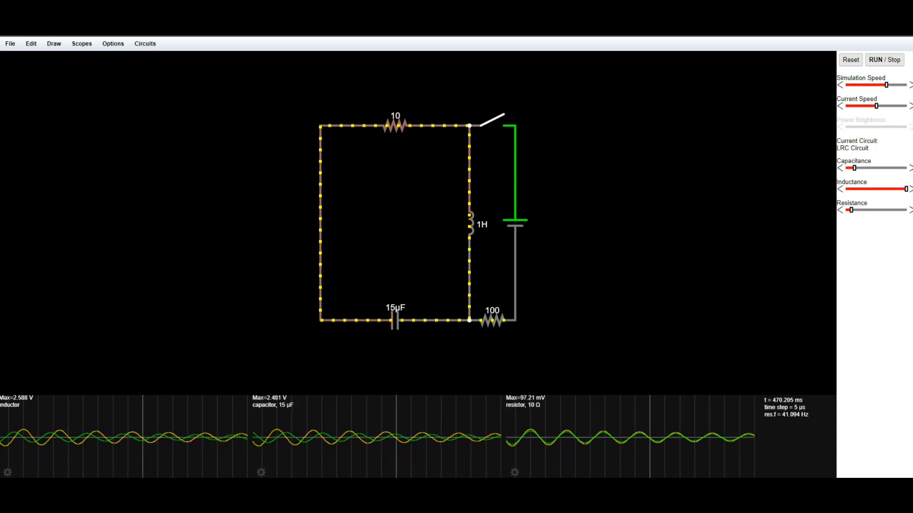
mouse_move(676, 180)
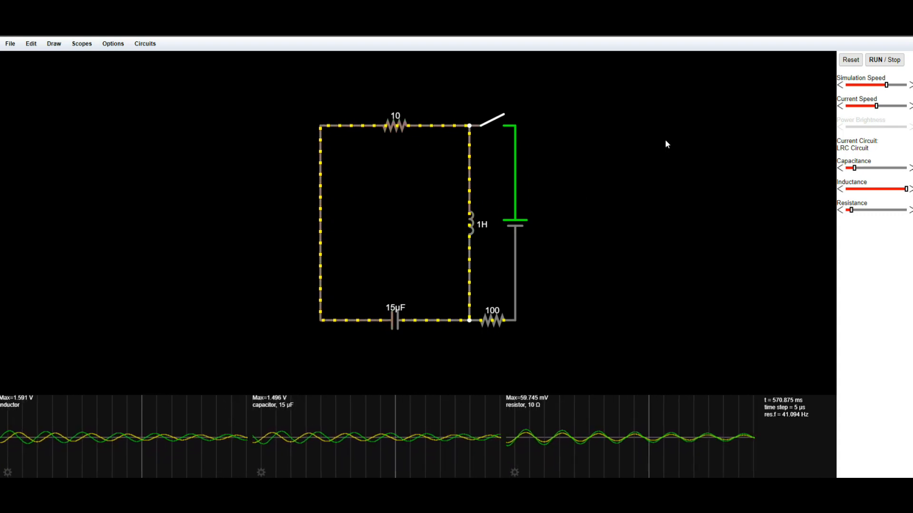
Step: Change the top loop resistor from 10 Ω to 220 Ω so the oscillation damps out
click(396, 125)
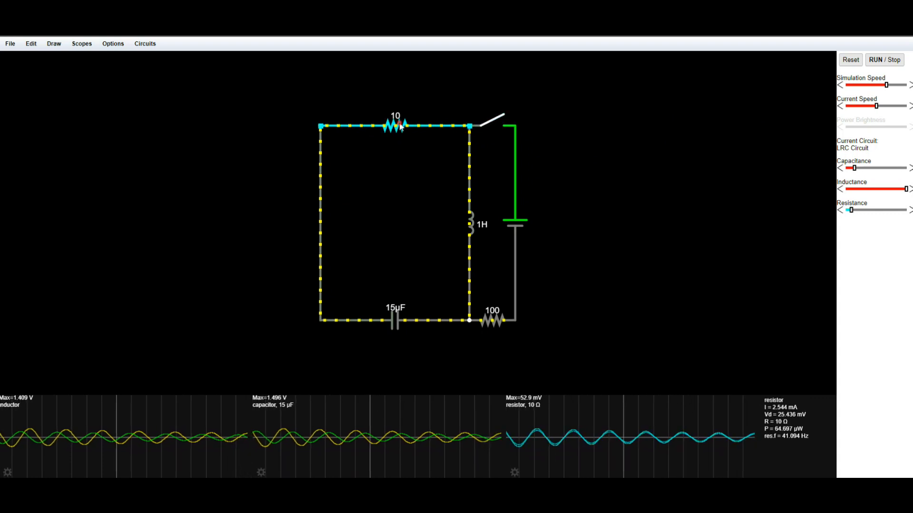
double_click(396, 125)
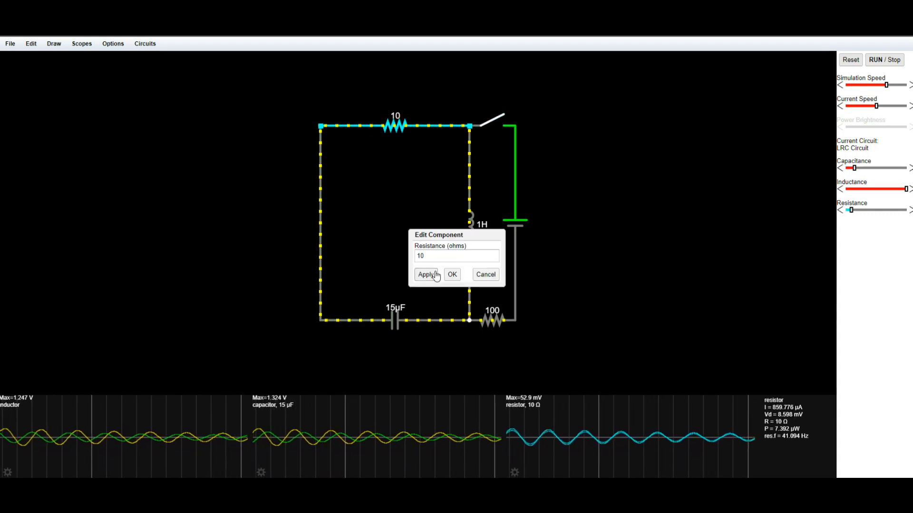
triple_click(457, 255)
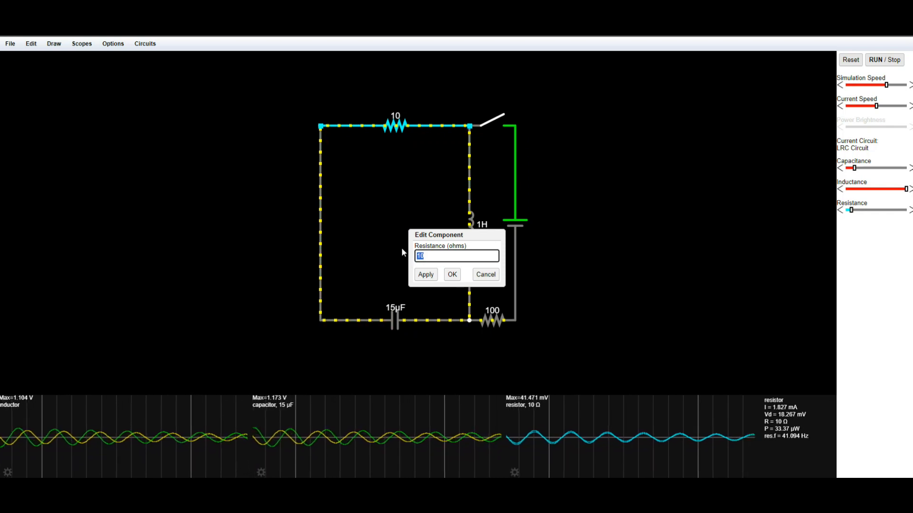
click(451, 274)
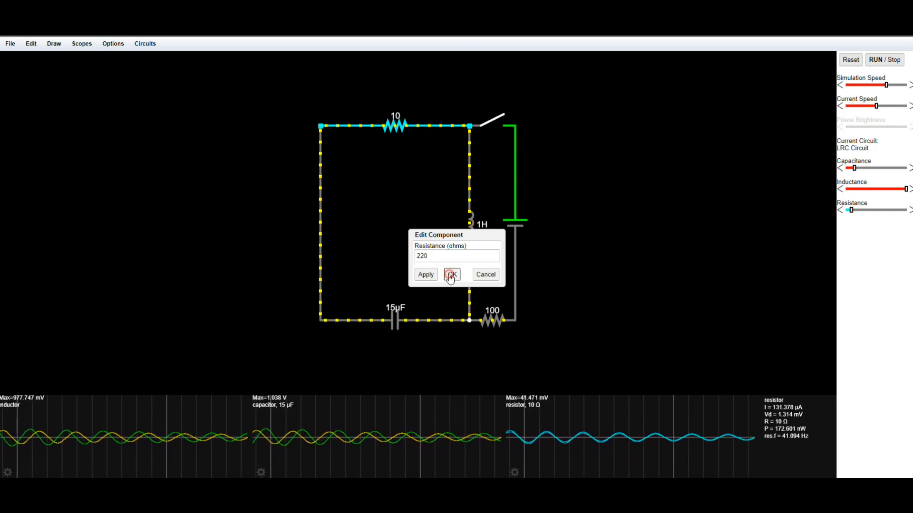
click(450, 274)
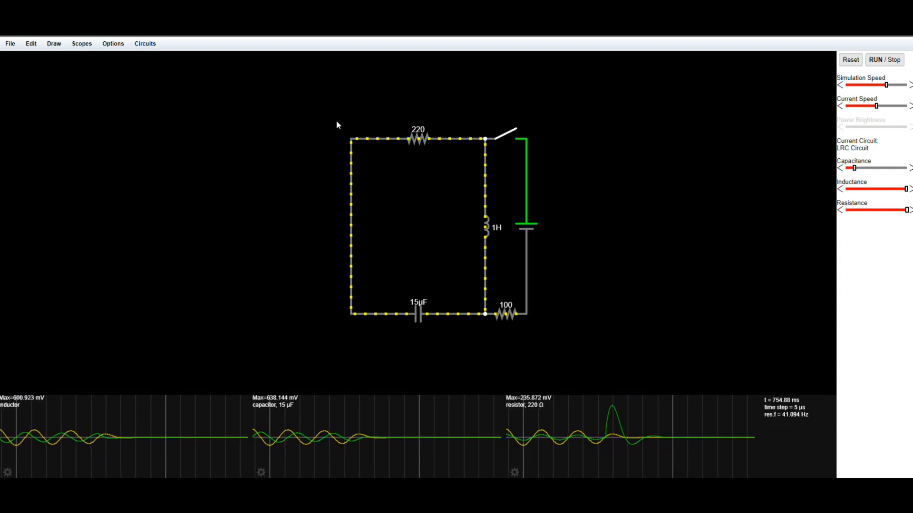
Step: Set the top resistor back to 10 Ω and pause then resume the simulation
click(418, 139)
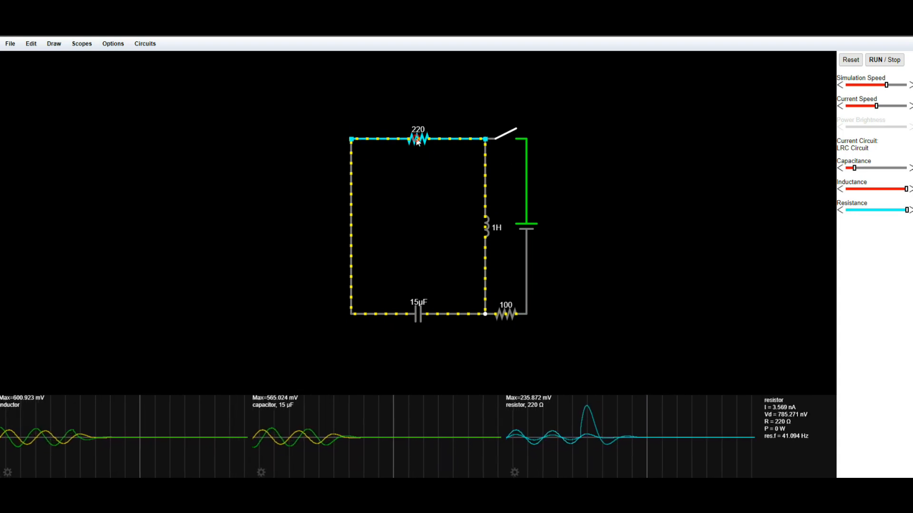
double_click(418, 139)
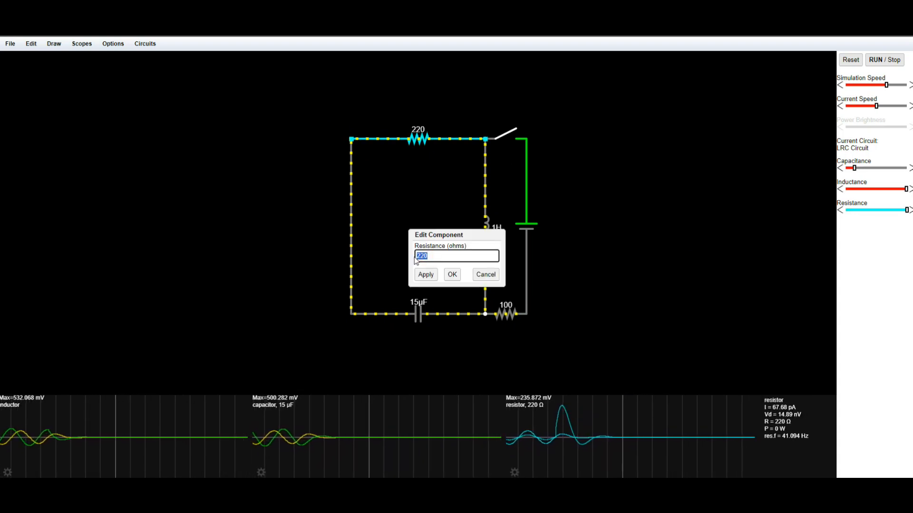
click(452, 274)
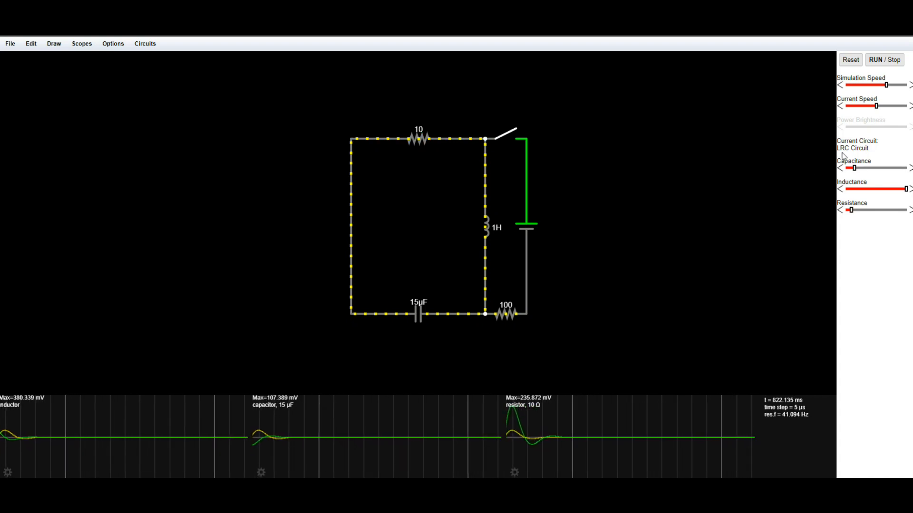
click(883, 59)
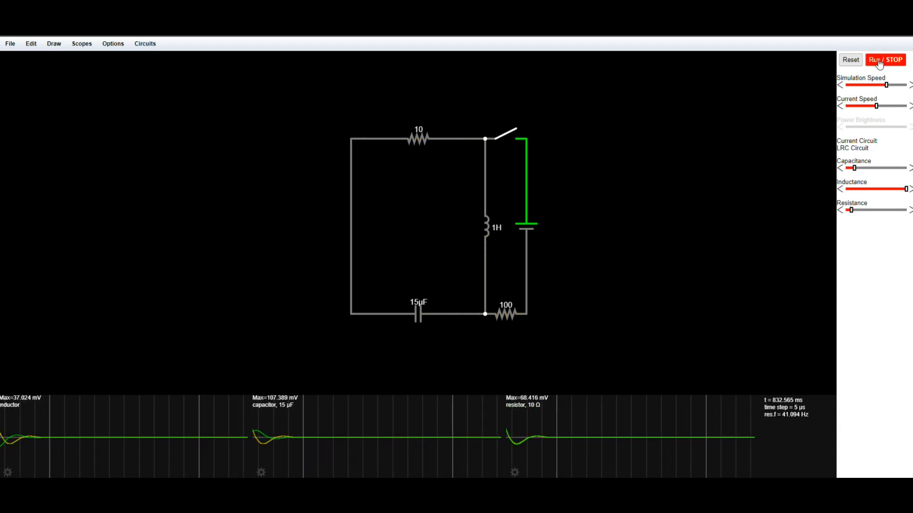
click(885, 59)
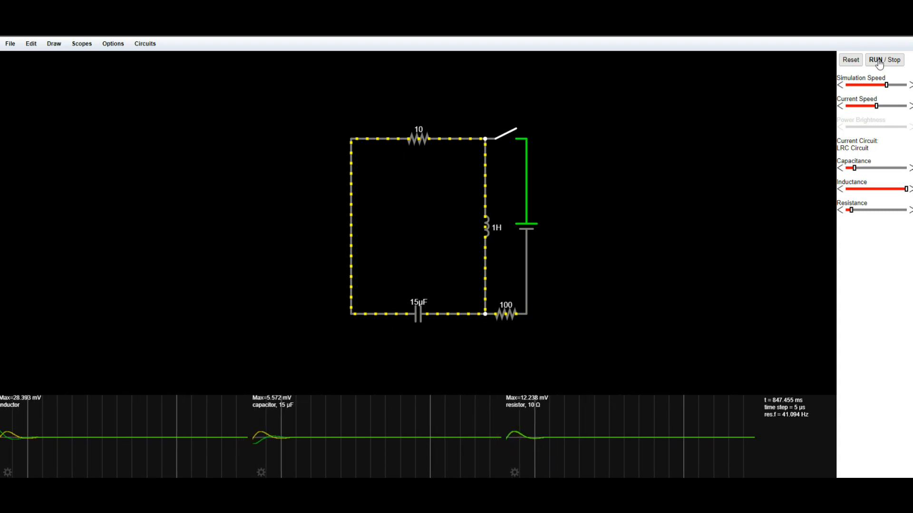
mouse_move(725, 95)
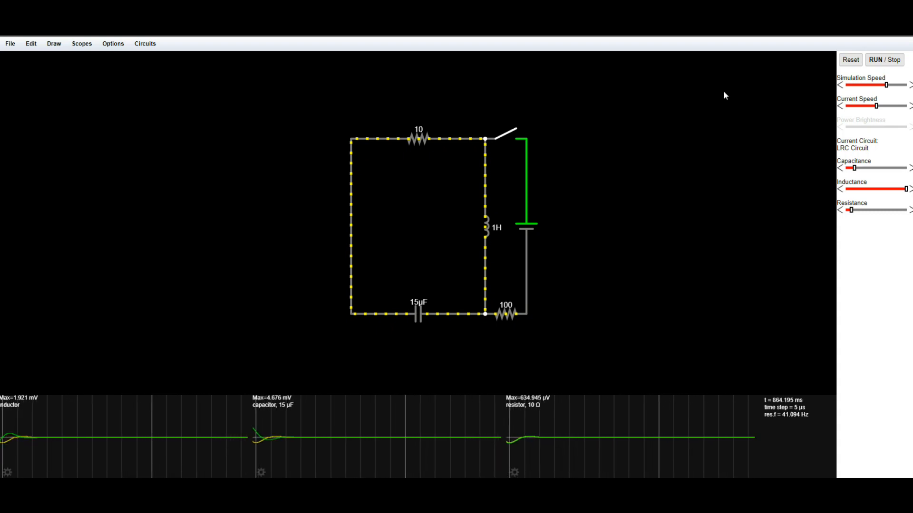
Step: Close and reopen the switch to restart the ringing oscillations on the scopes
click(505, 137)
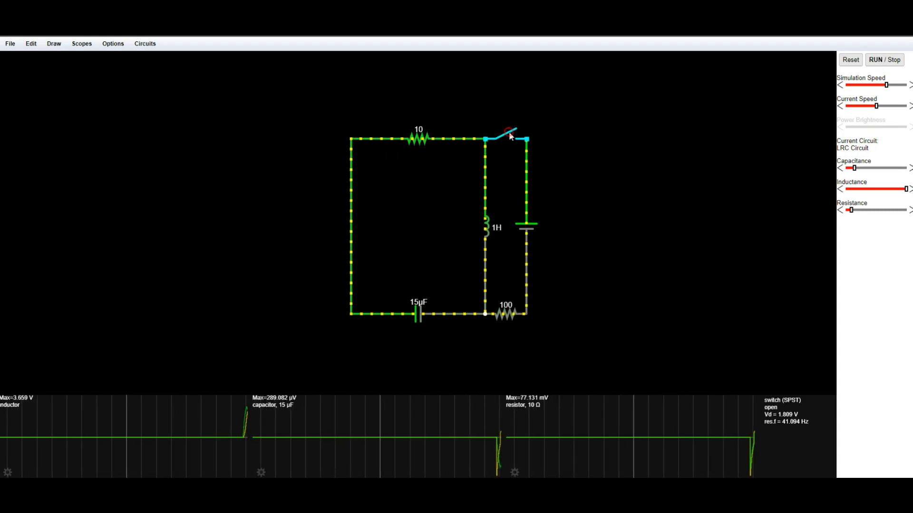
click(505, 132)
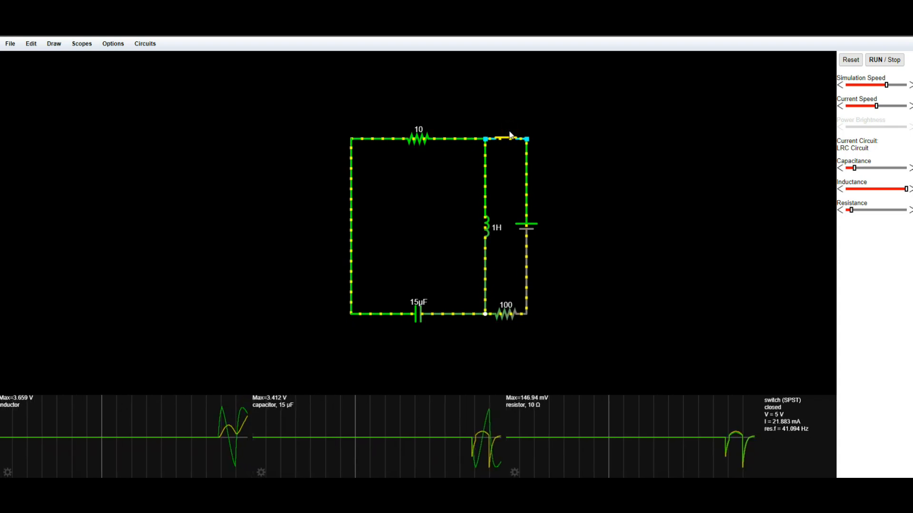
click(504, 138)
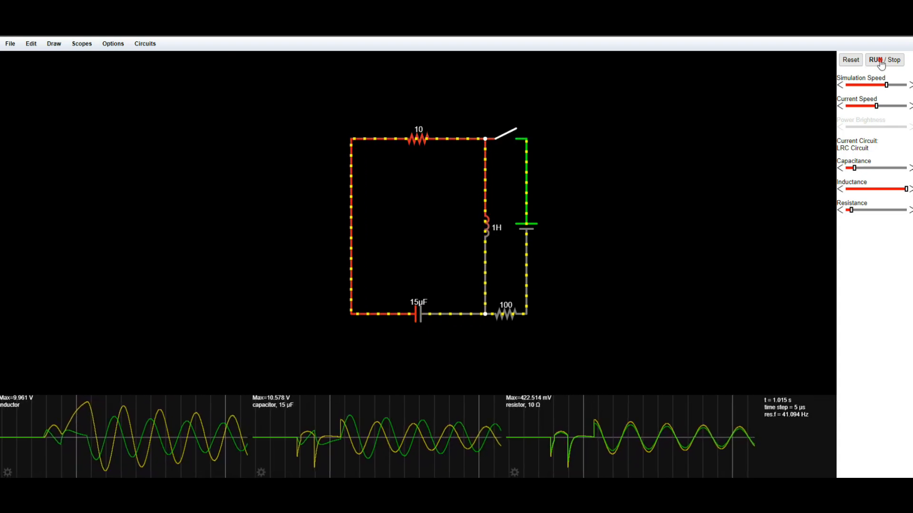
Step: Stop the simulation, start a new blank circuit and bring up the Active Building Blocks list
click(10, 43)
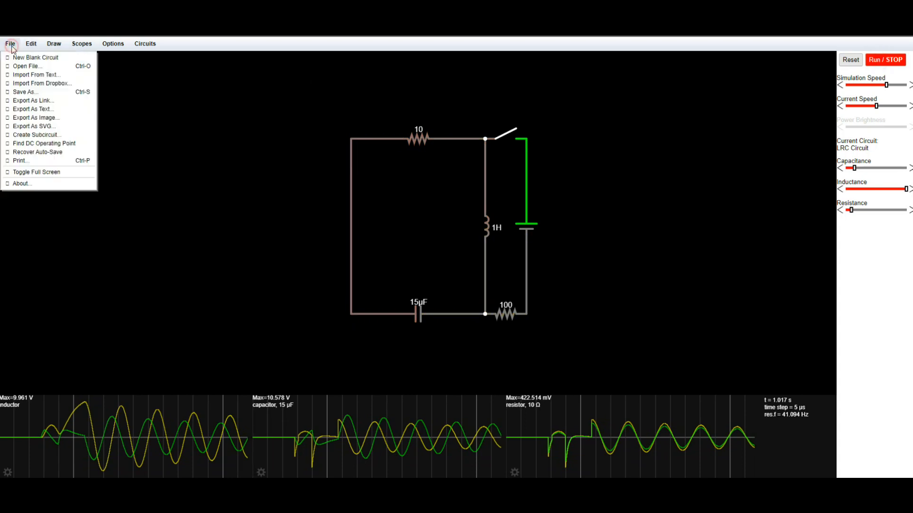
click(35, 57)
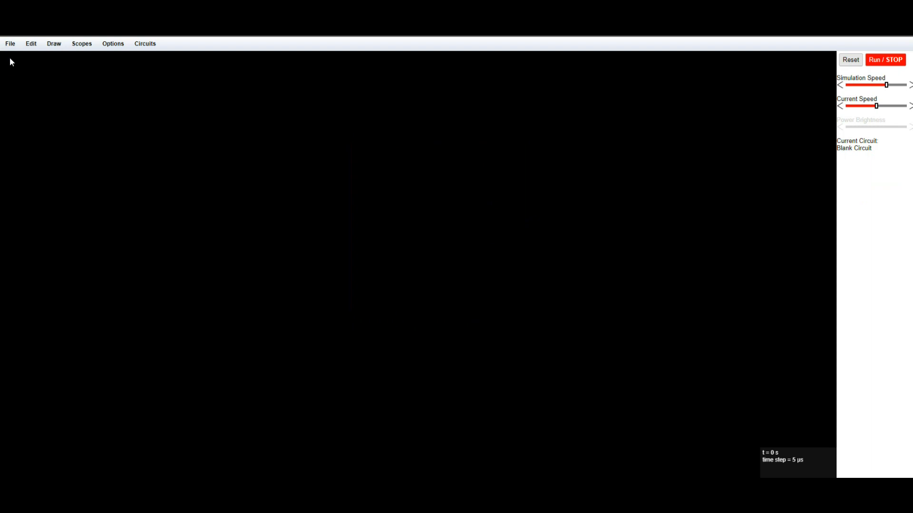
click(53, 43)
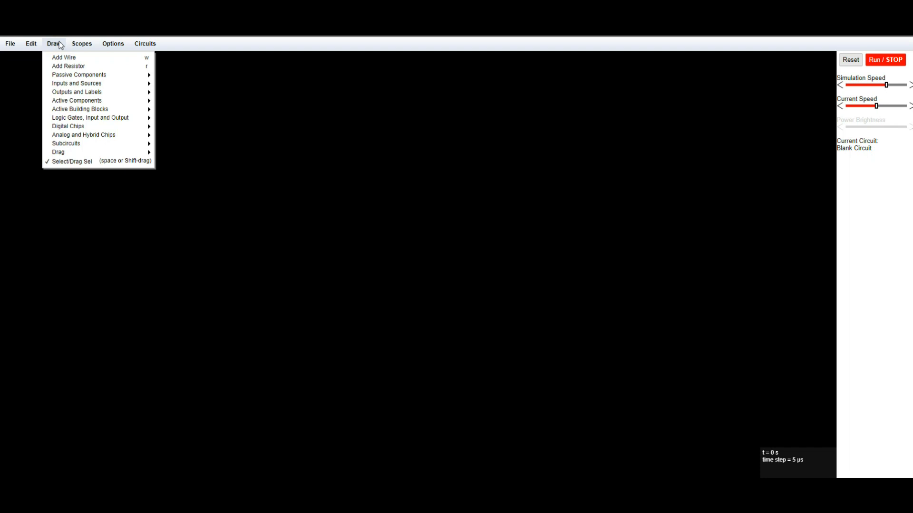
mouse_move(65, 144)
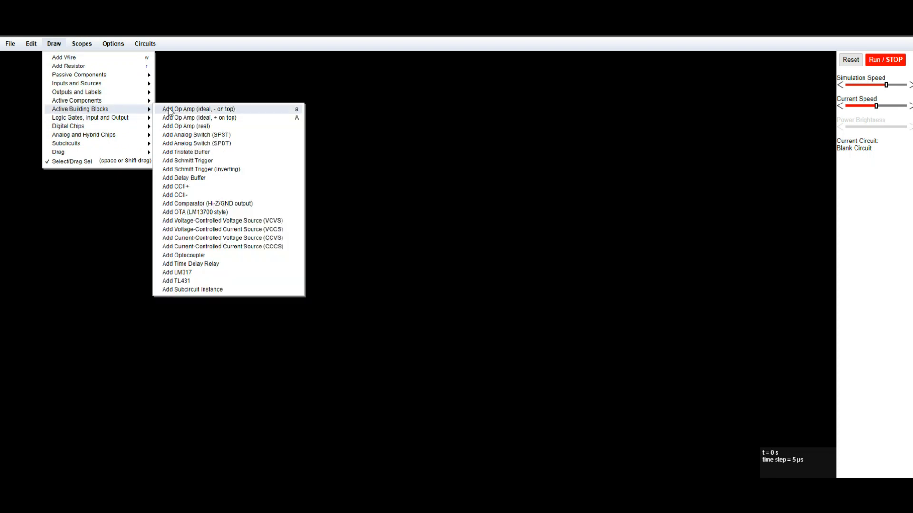
Step: Place an ideal op amp near the canvas centre and a battery to its left
click(198, 108)
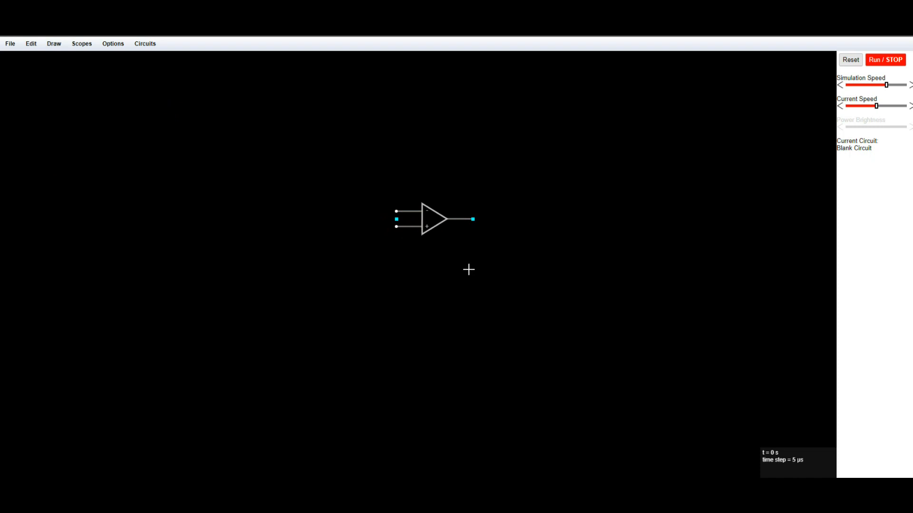
click(530, 326)
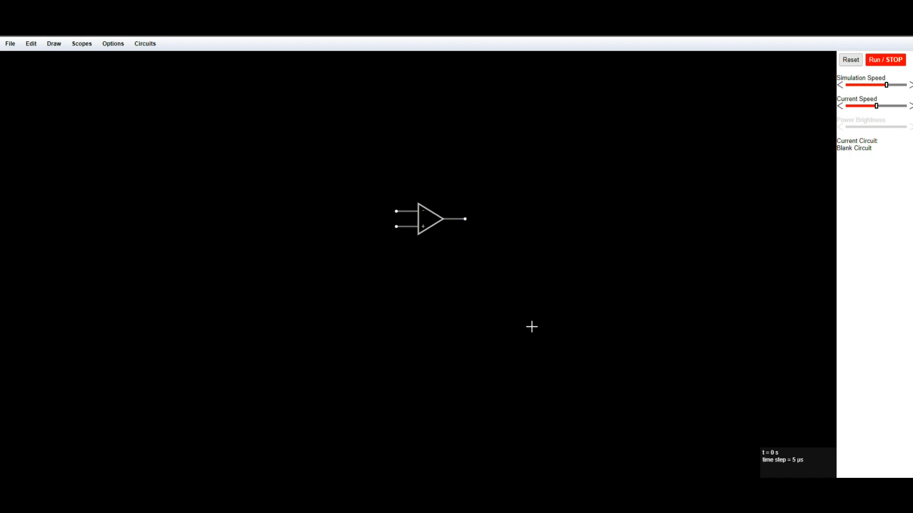
mouse_move(69, 87)
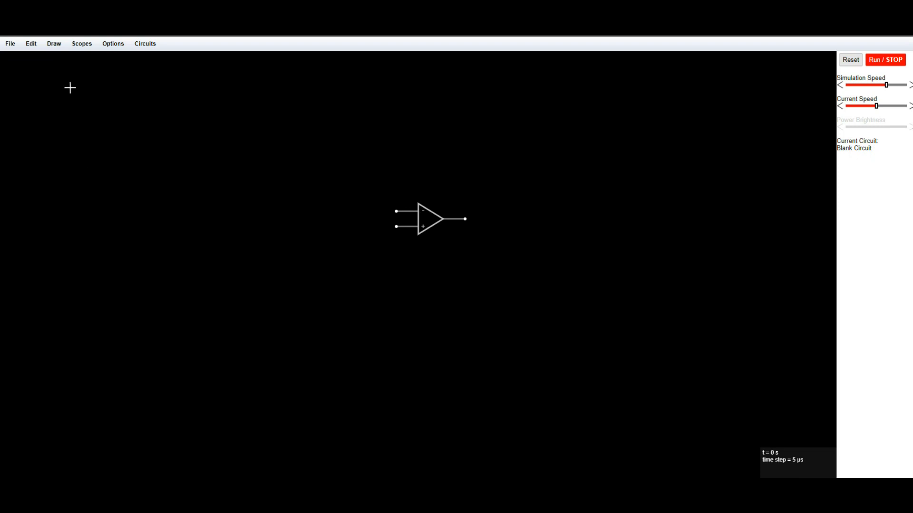
click(53, 43)
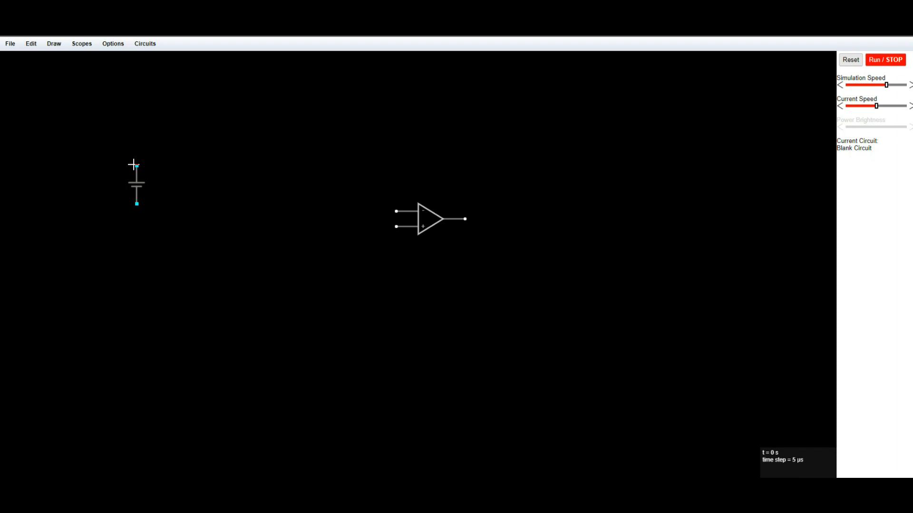
mouse_move(121, 163)
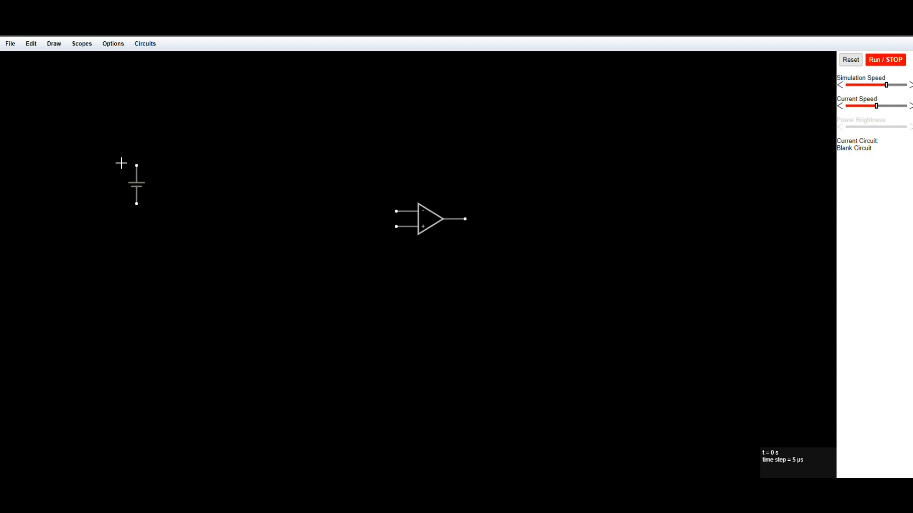
Step: Add the 1k resistors and wire the battery's top terminal to the upper resistor
click(53, 42)
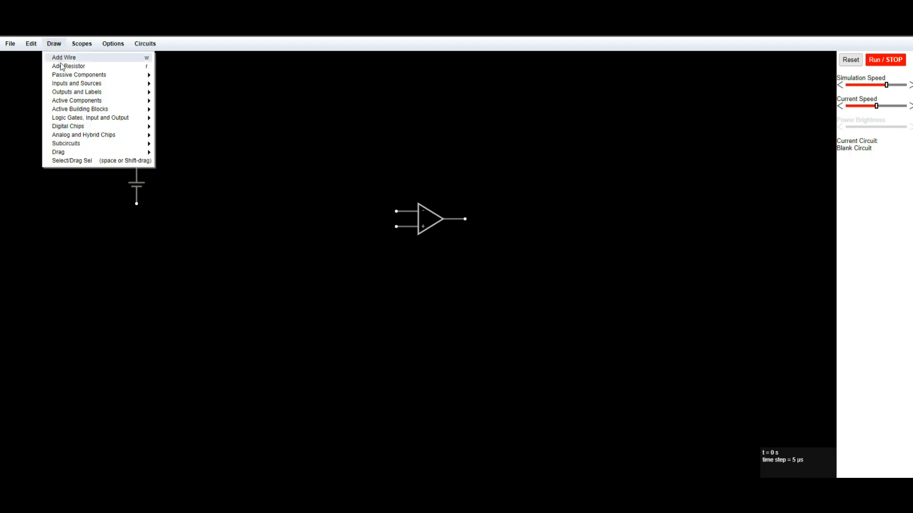
click(68, 66)
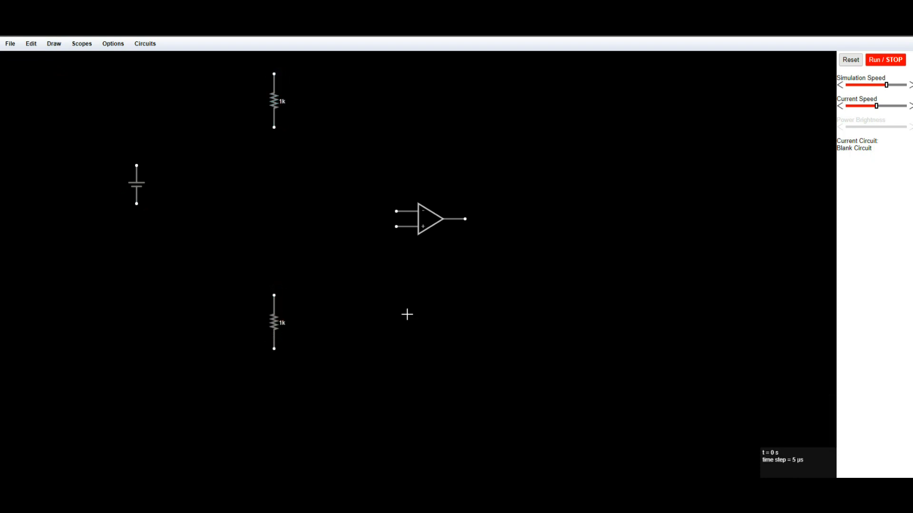
mouse_move(323, 229)
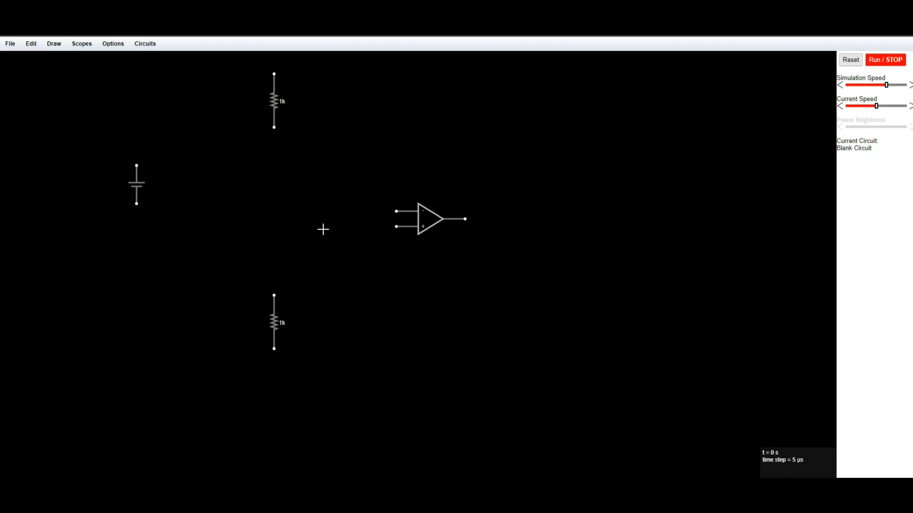
mouse_move(48, 50)
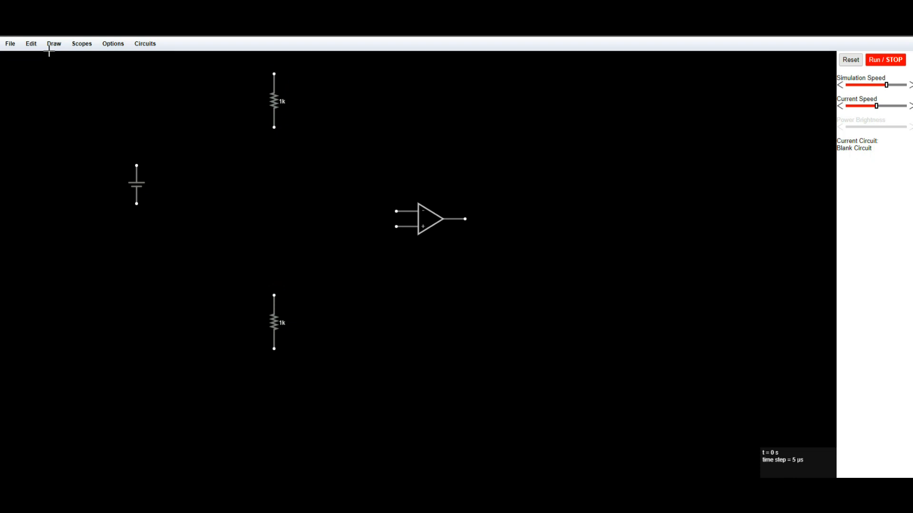
mouse_move(153, 159)
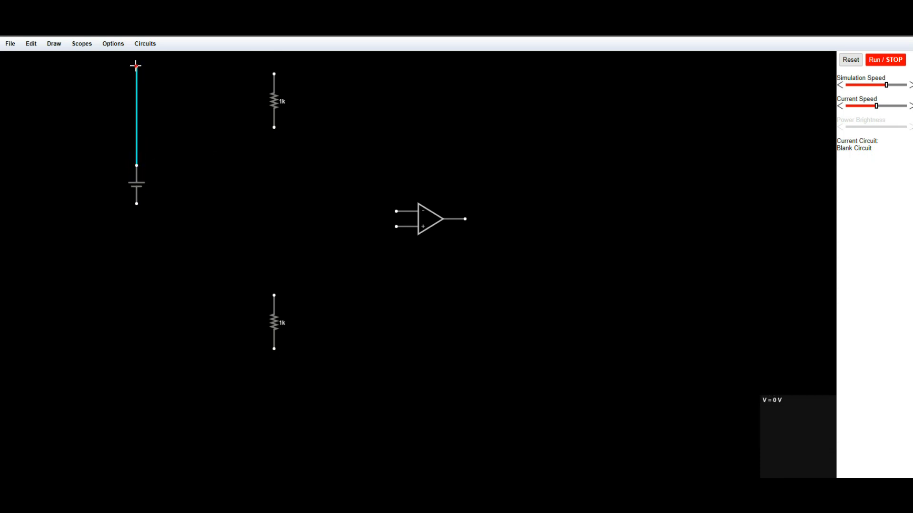
drag(136, 66, 274, 76)
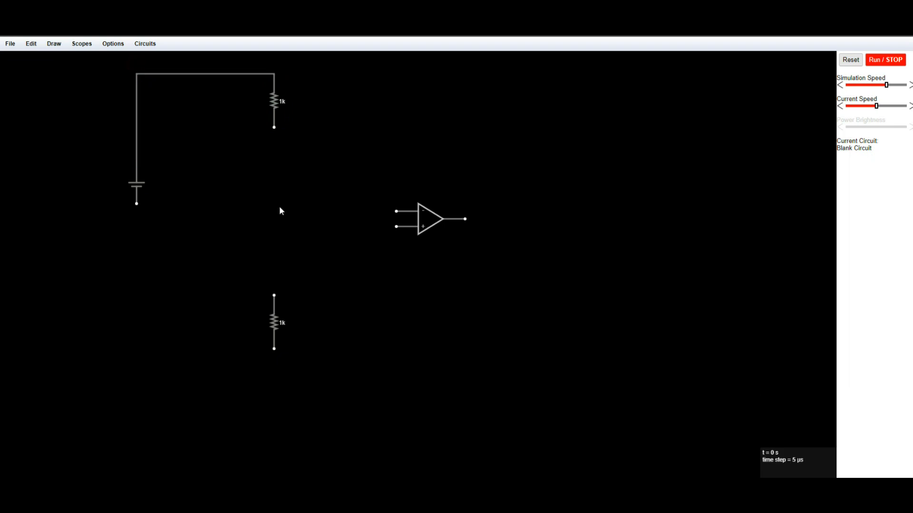
mouse_move(144, 214)
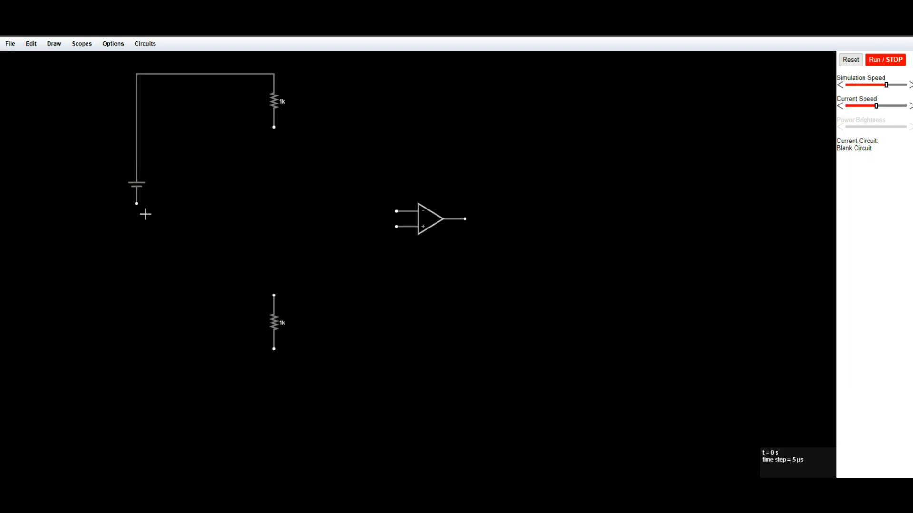
mouse_move(142, 212)
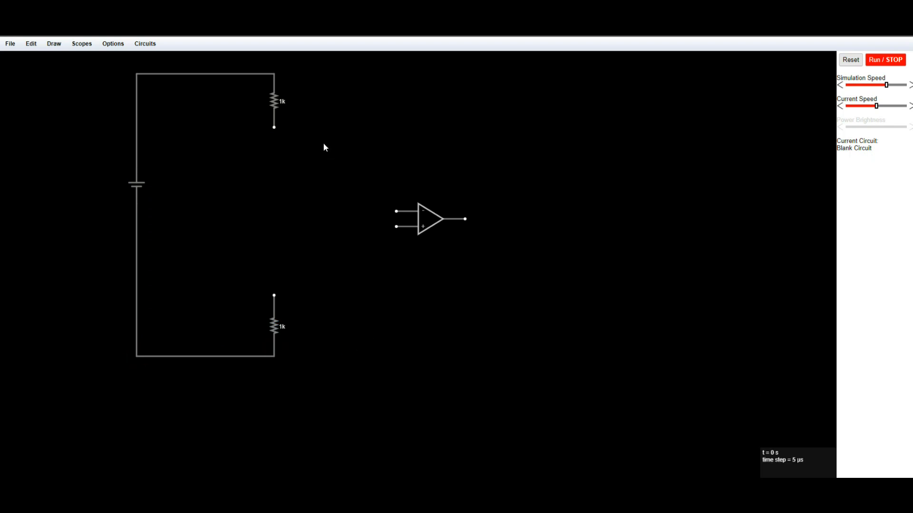
mouse_move(273, 130)
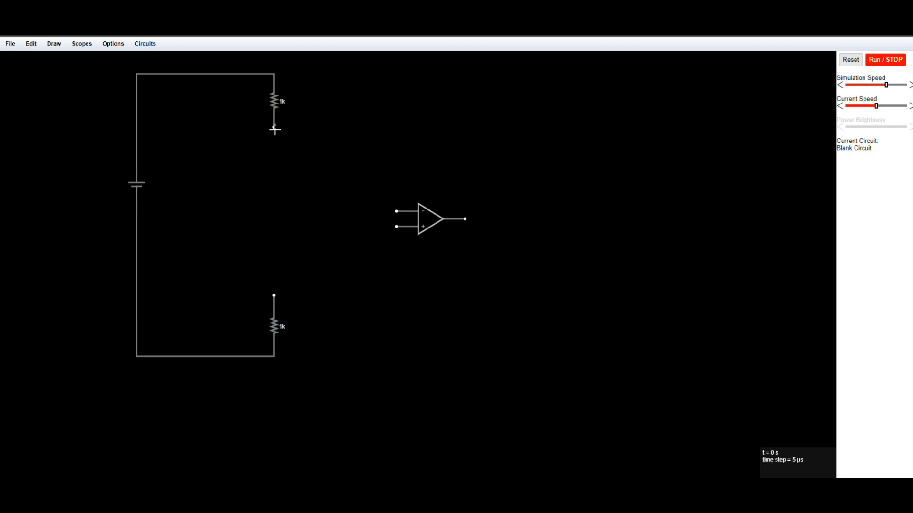
Step: Join the two 1k resistors and run a wire from their midpoint toward the op-amp input
click(273, 101)
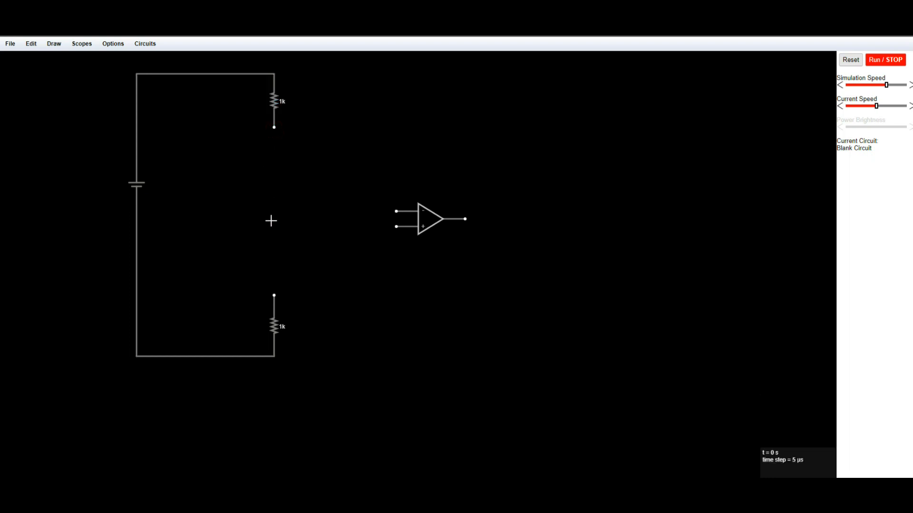
click(274, 102)
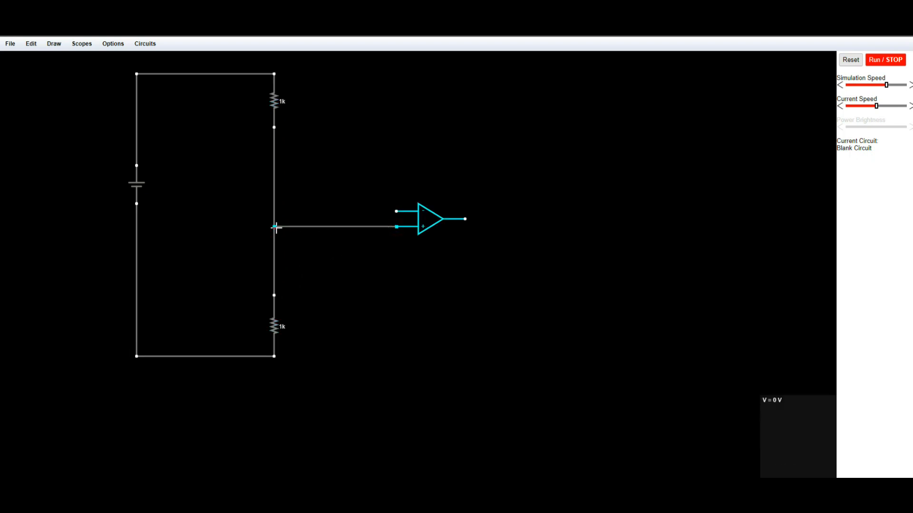
click(884, 59)
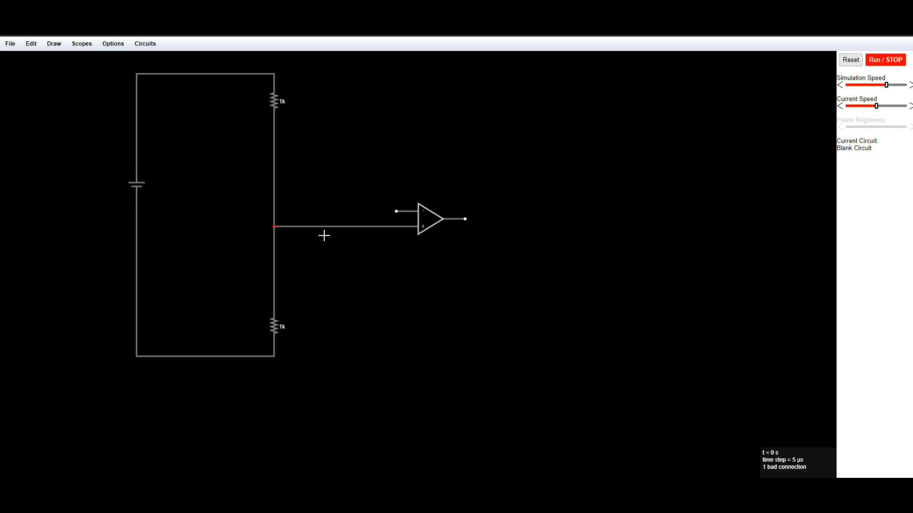
mouse_move(298, 278)
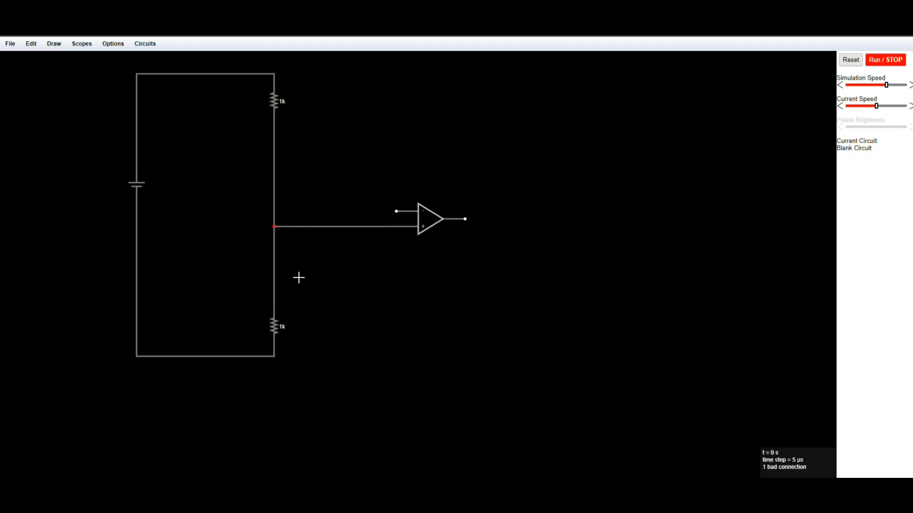
mouse_move(339, 250)
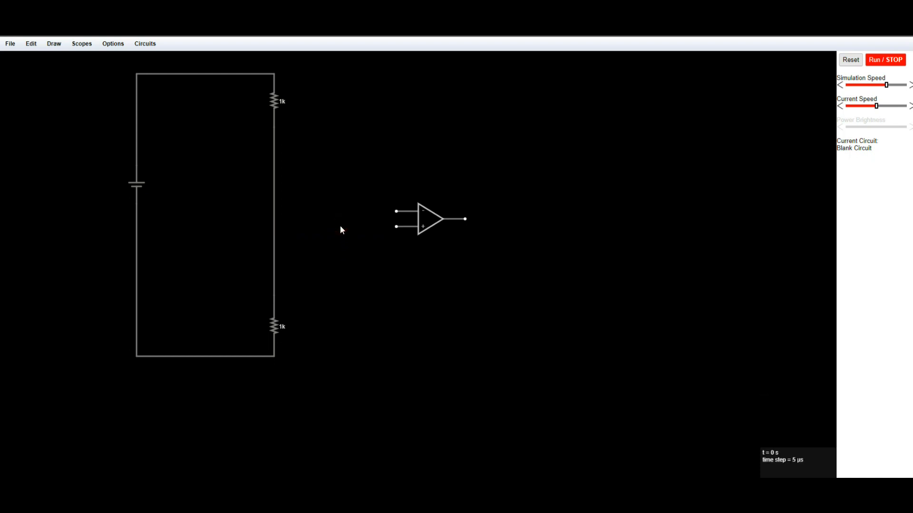
mouse_move(278, 225)
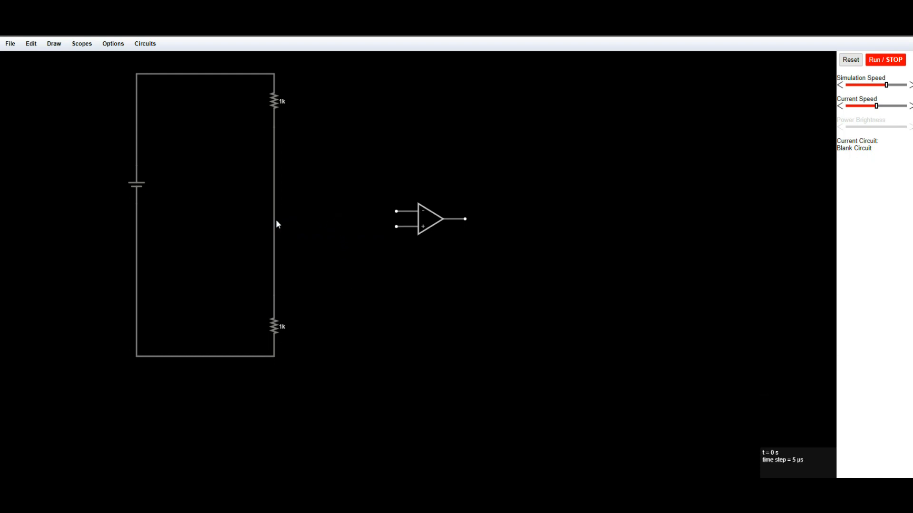
mouse_move(258, 209)
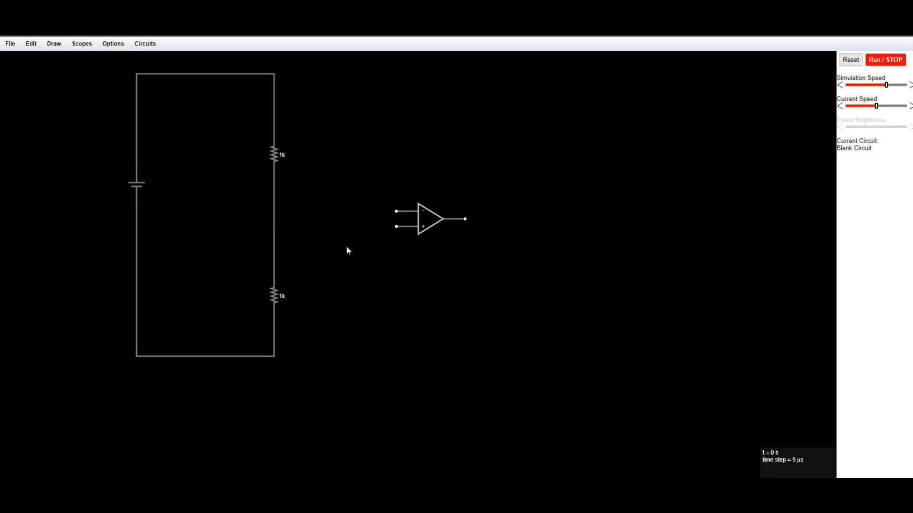
Step: Connect the divider midpoint to the op-amp's non-inverting input
click(422, 226)
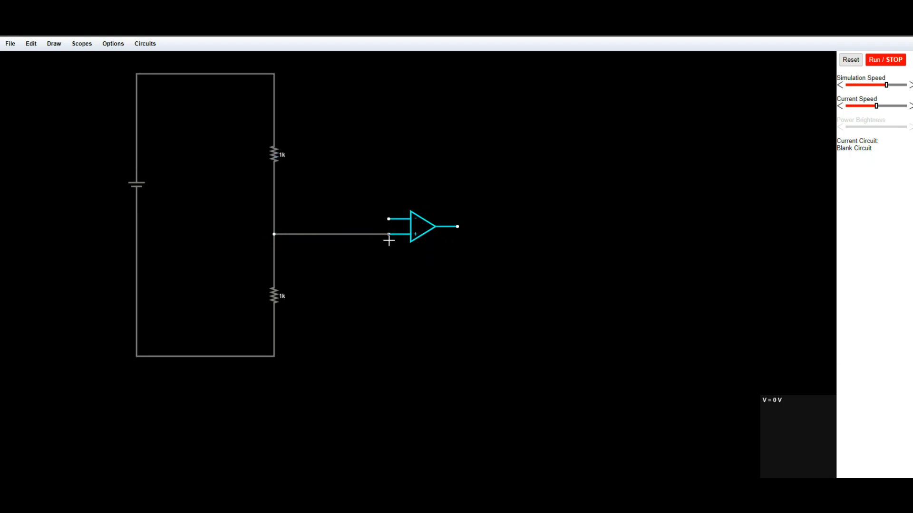
mouse_move(387, 222)
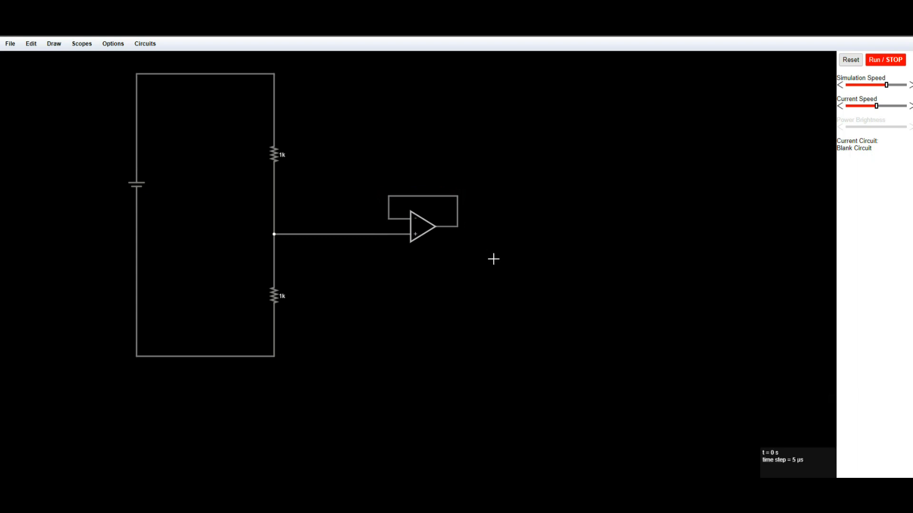
mouse_move(54, 43)
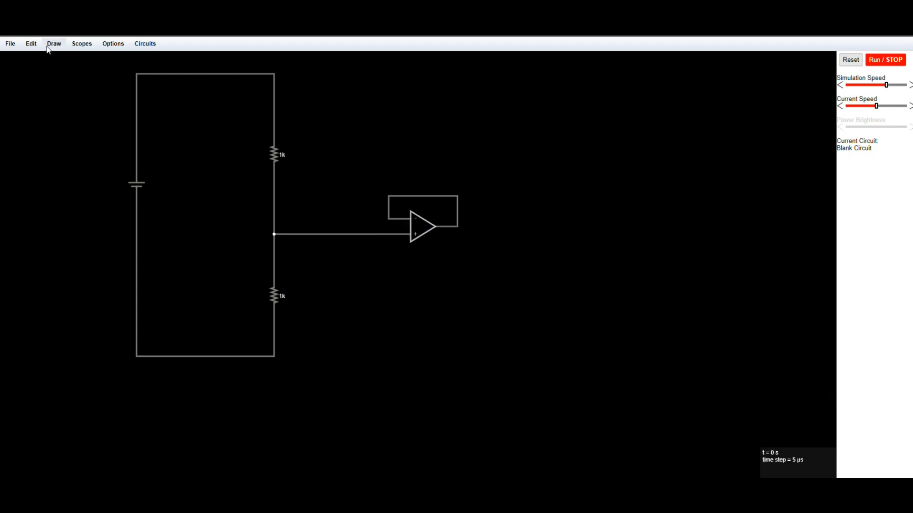
Step: Place a new resistor beside the op amp and set it to 470K
click(54, 43)
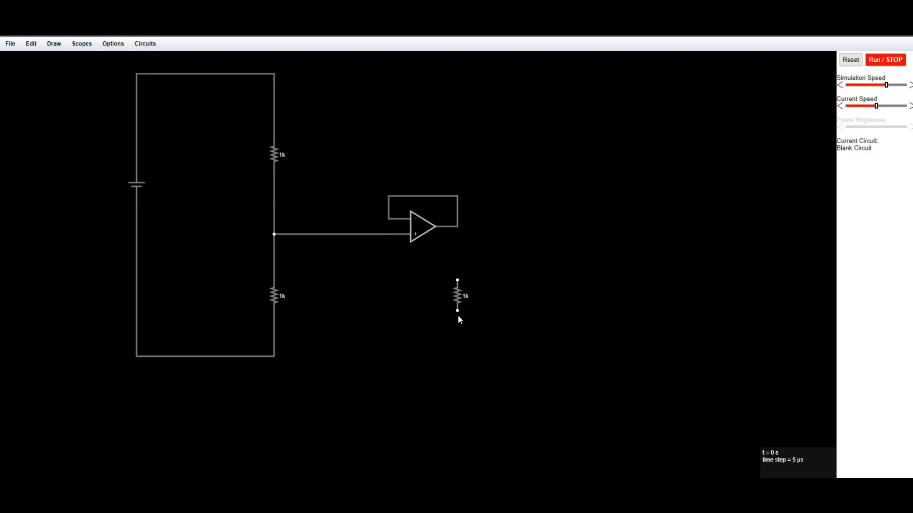
double_click(457, 297)
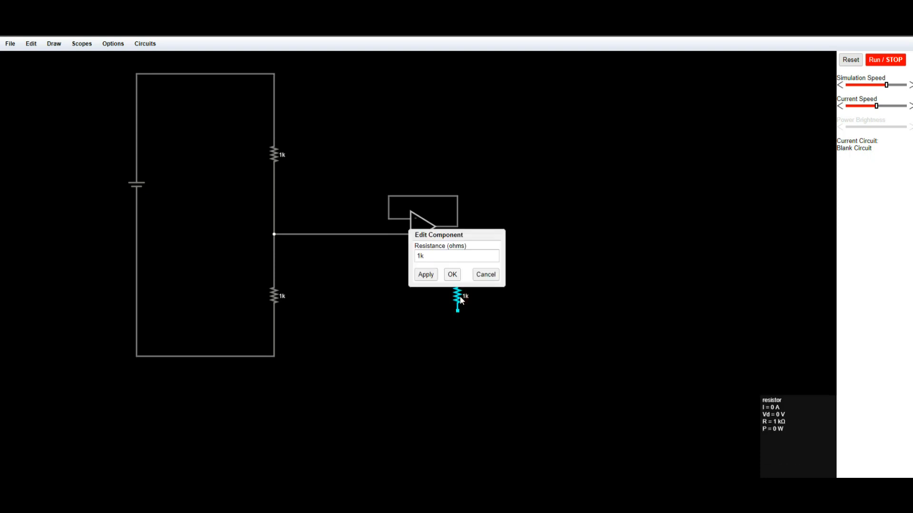
triple_click(455, 256)
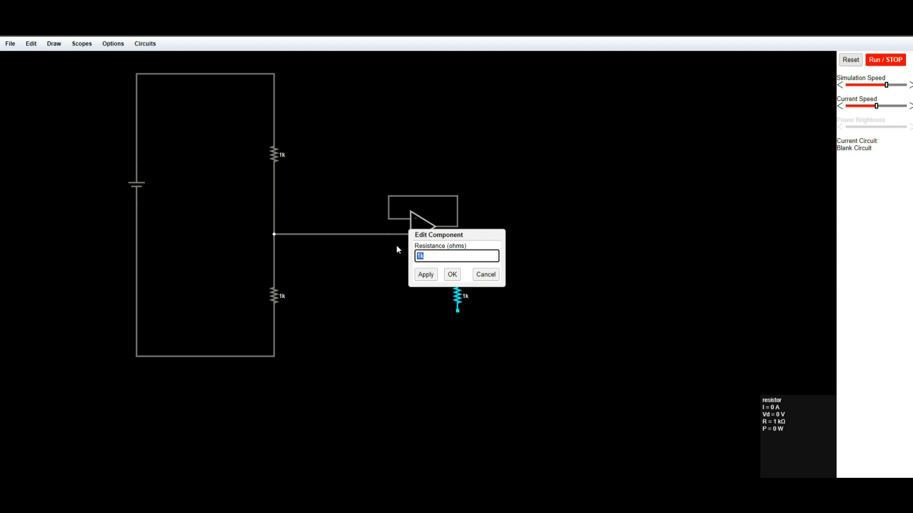
text(470)
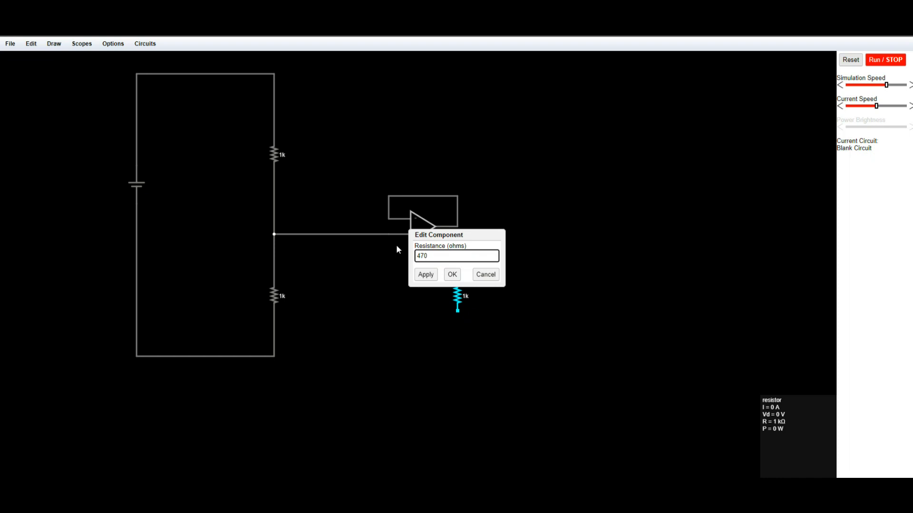
text(K)
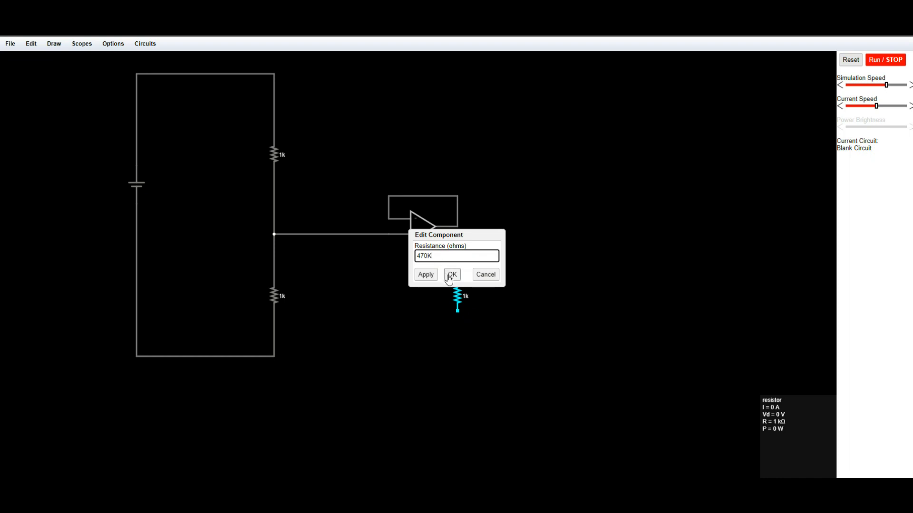
click(452, 274)
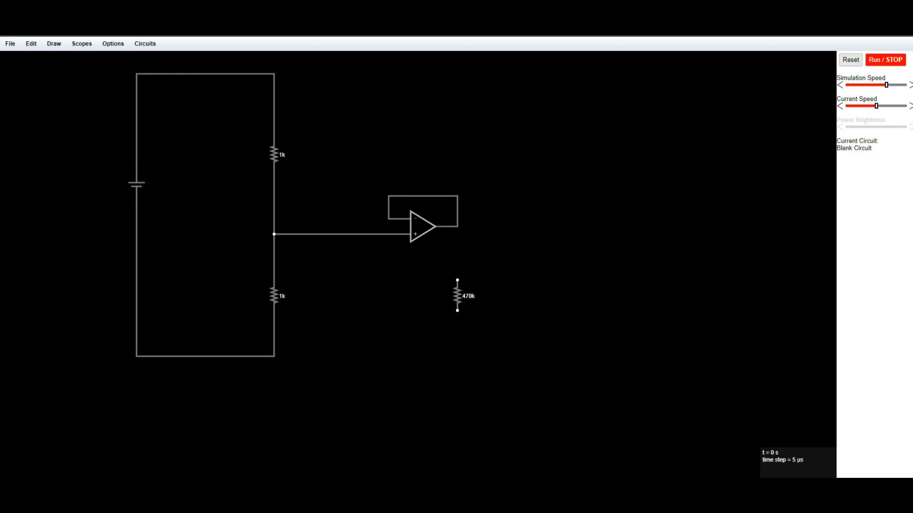
Step: Add a ground symbol under the 470k resistor hanging from the op-amp output
click(54, 43)
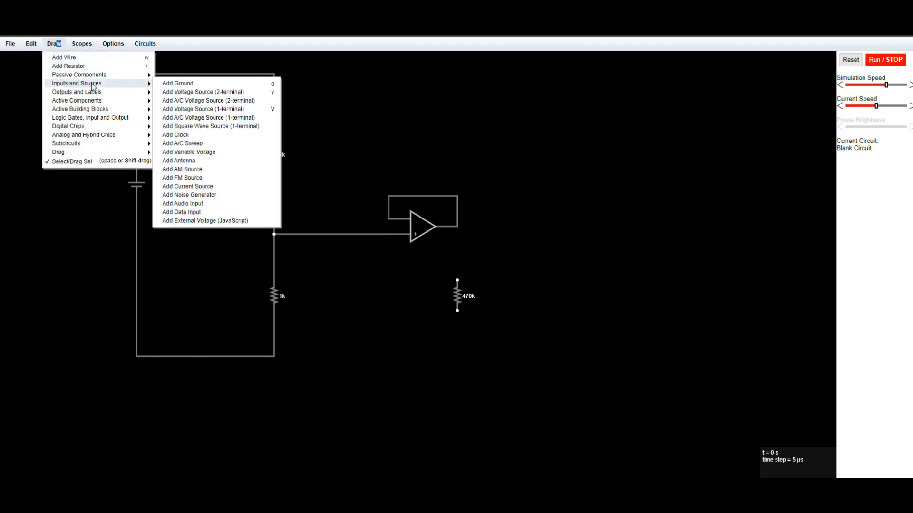
mouse_move(177, 84)
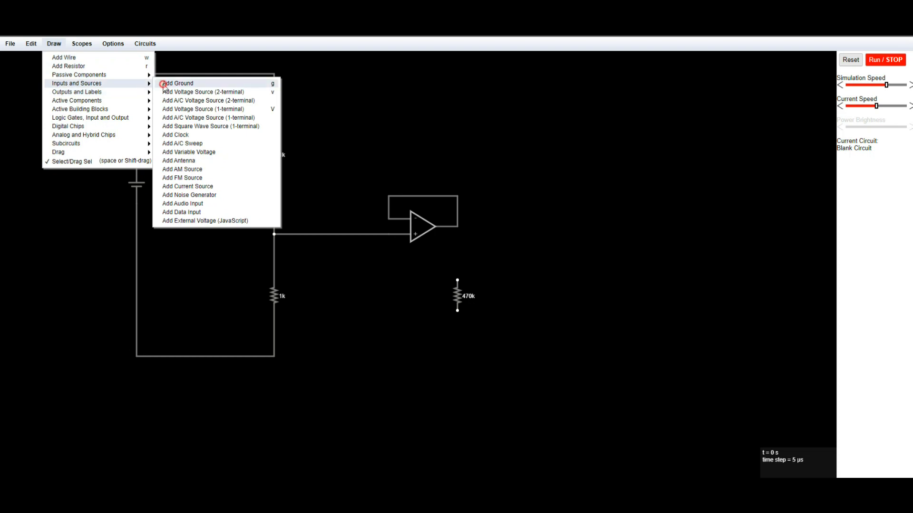
click(177, 83)
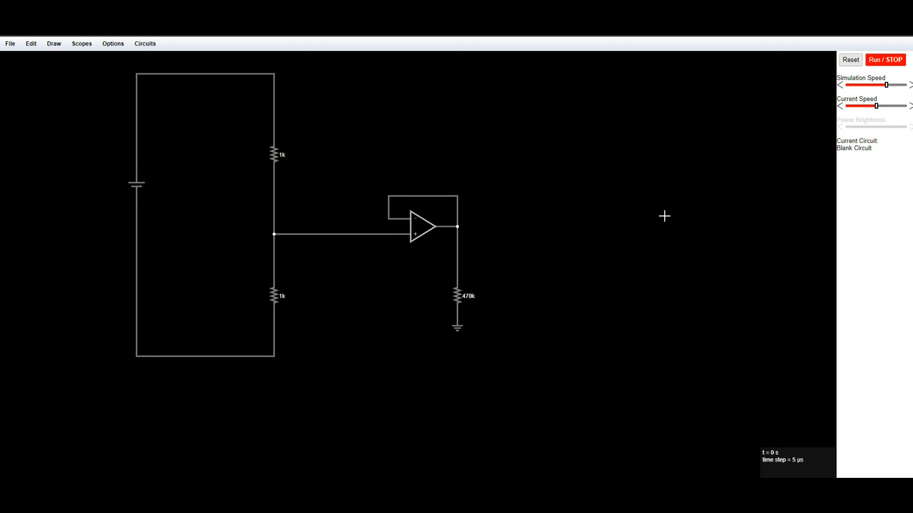
mouse_move(890, 64)
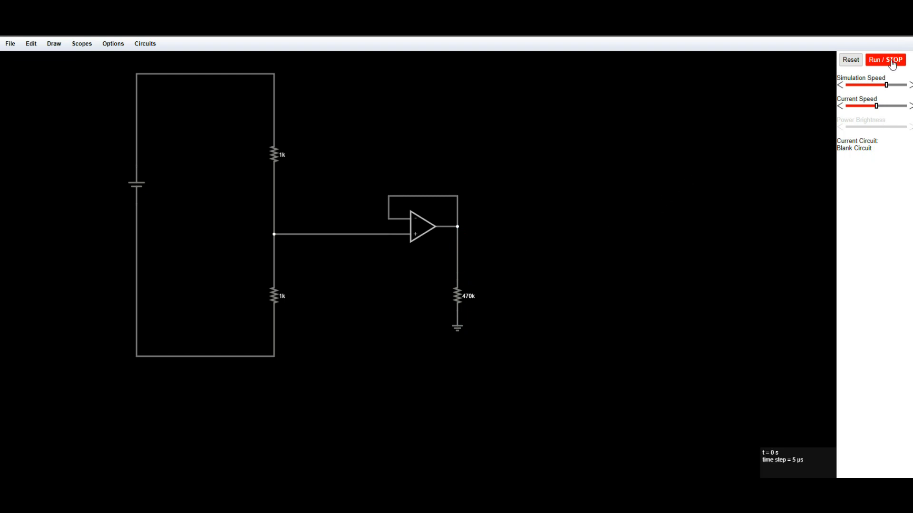
Step: Run the follower simulation with the lower divider resistor at 680 Ω and a 1k load
click(885, 59)
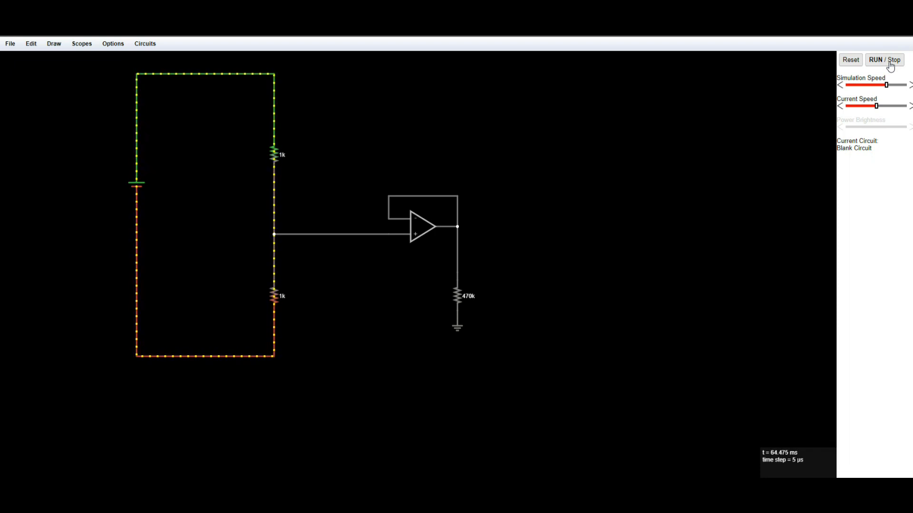
click(884, 59)
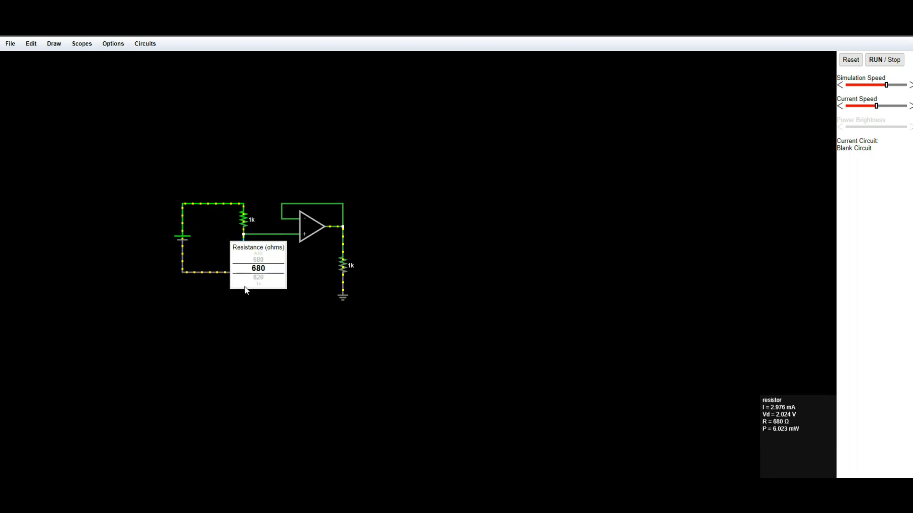
click(257, 268)
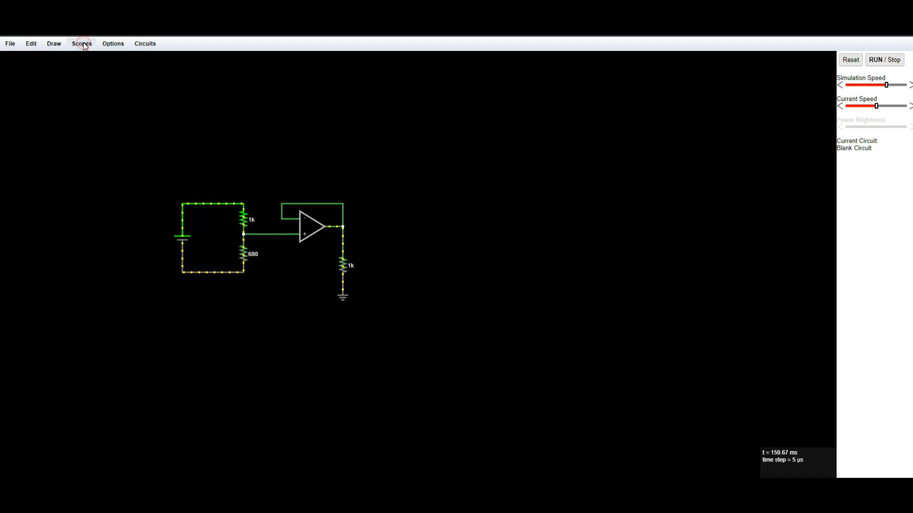
click(112, 43)
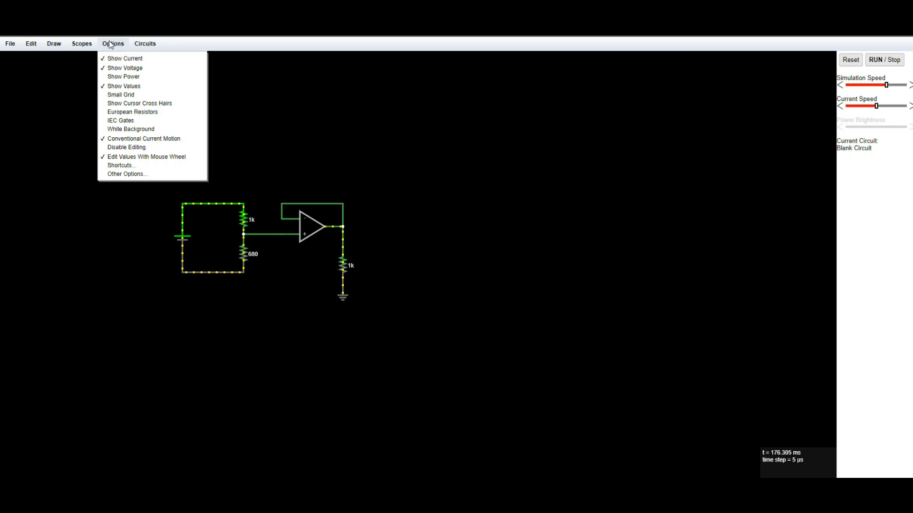
click(53, 43)
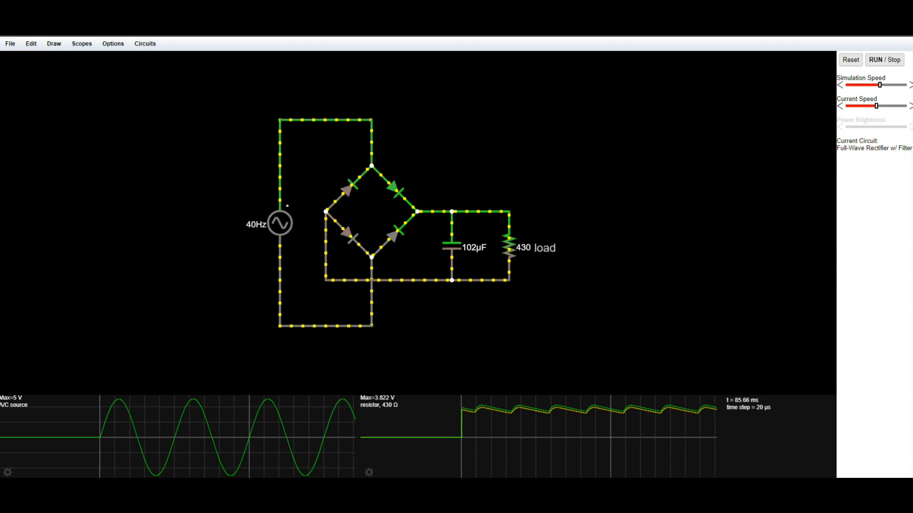
Step: Inspect the rectifier's A/C source readings: 5 V peak, 40 Hz, 3.536 V RMS
click(279, 222)
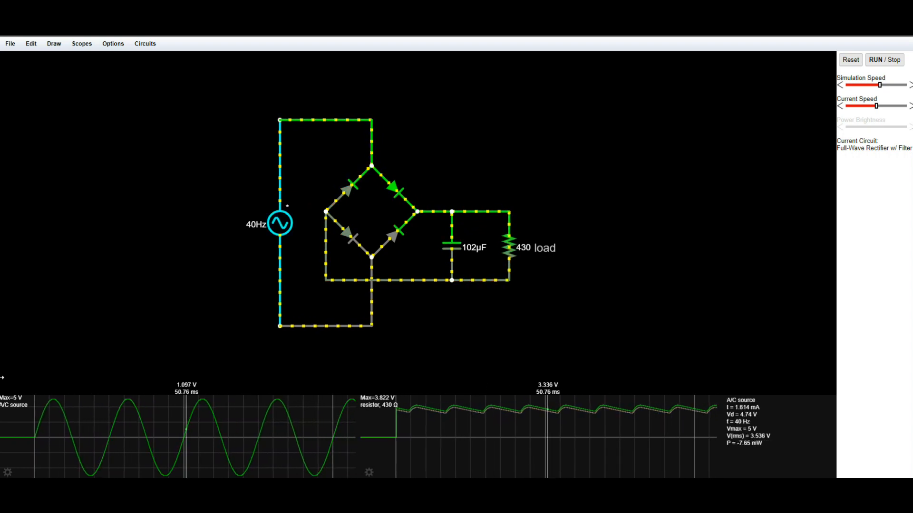